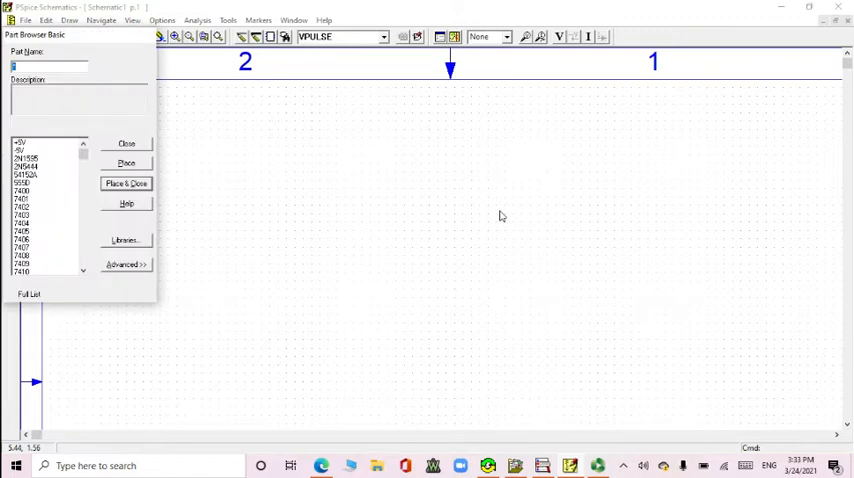
Place a VPULSE pulse voltage source and a 1k resistor on the schematic.
{"action": "type", "text": "vpul"}
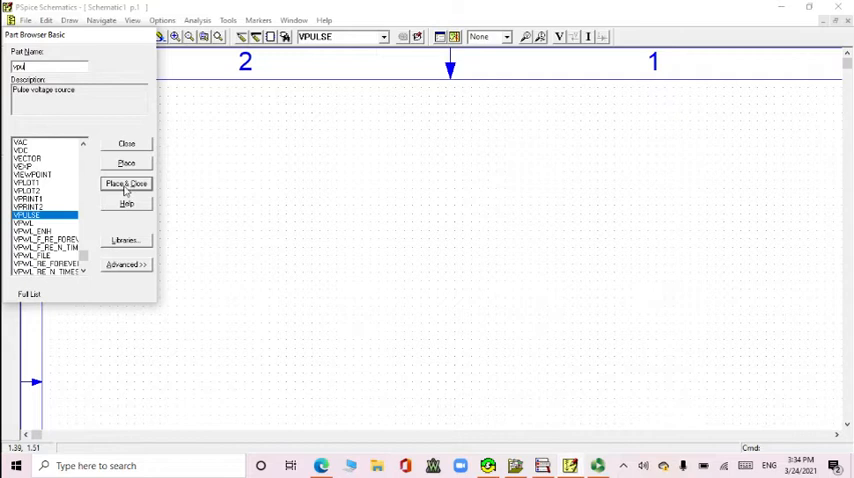
{"action": "left_click", "coordinate": [126, 184]}
{"action": "type", "text": "r"}
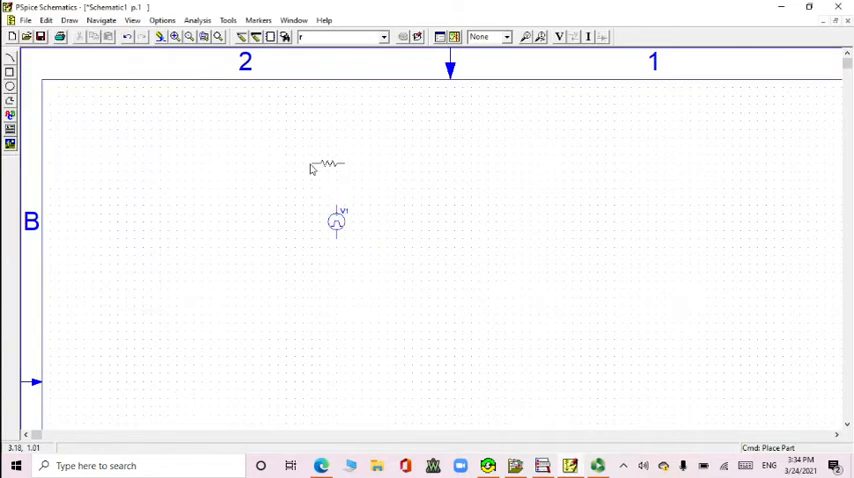
{"action": "left_click", "coordinate": [436, 164]}
{"action": "type", "text": "g"}
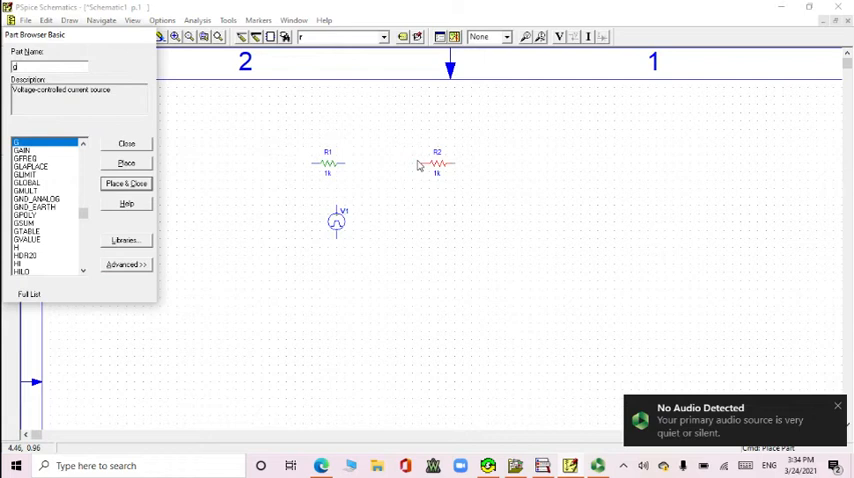
Place the GND_EARTH ground symbol below the circuit.
{"action": "left_click", "coordinate": [42, 200]}
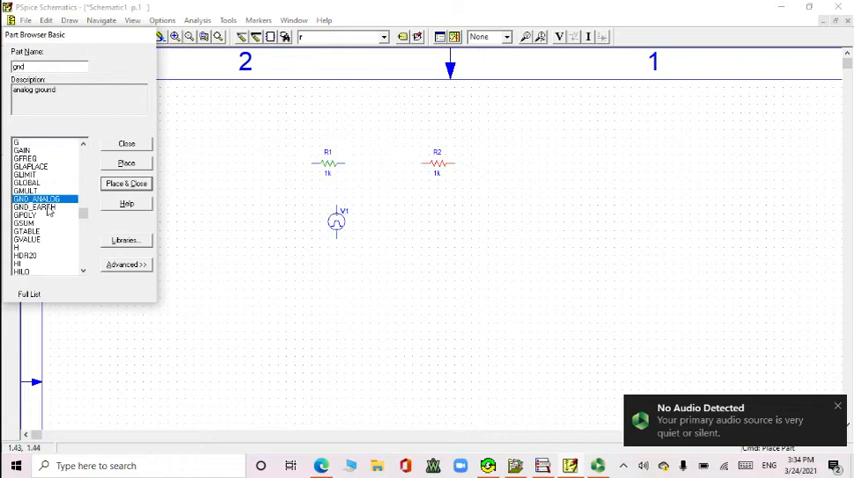
{"action": "left_click", "coordinate": [40, 208]}
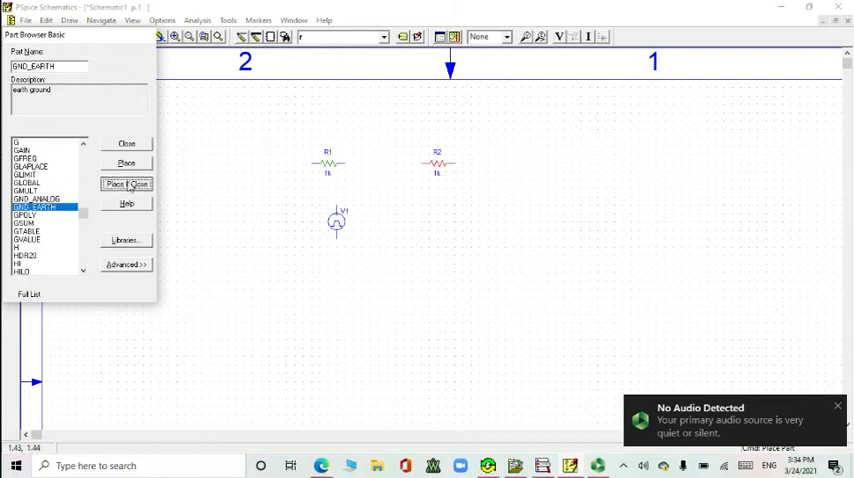
{"action": "left_click", "coordinate": [128, 184]}
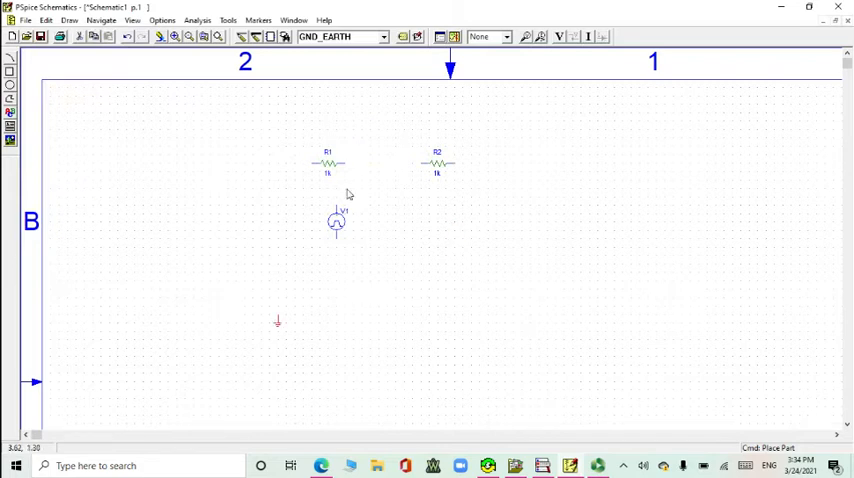
{"action": "left_click", "coordinate": [328, 164]}
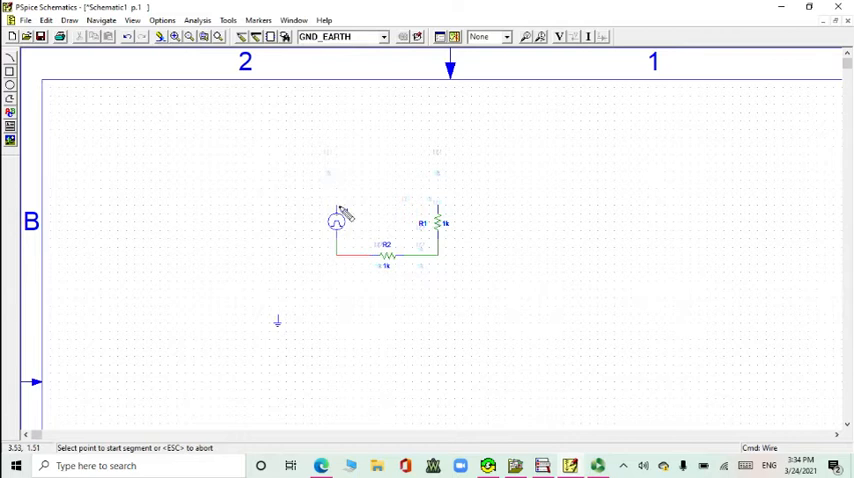
{"action": "mouse_move", "coordinate": [344, 212]}
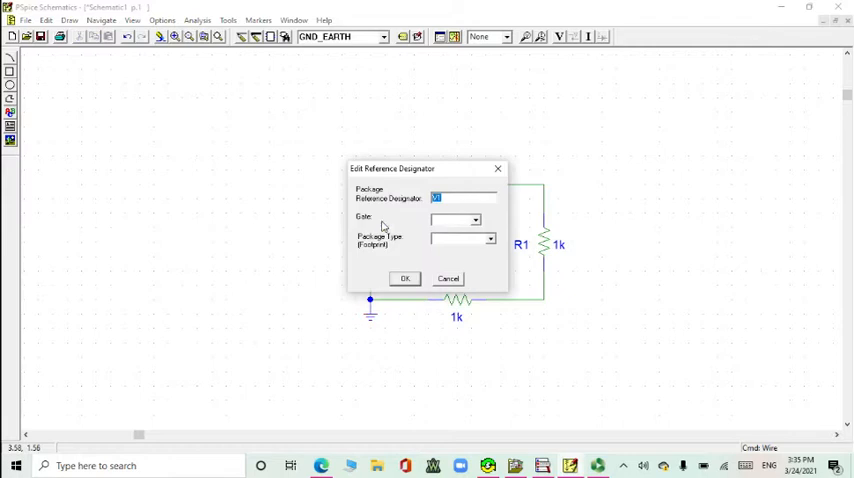
Name the pulse source V1 and set its V1 level attribute to -2.
{"action": "type", "text": "V1"}
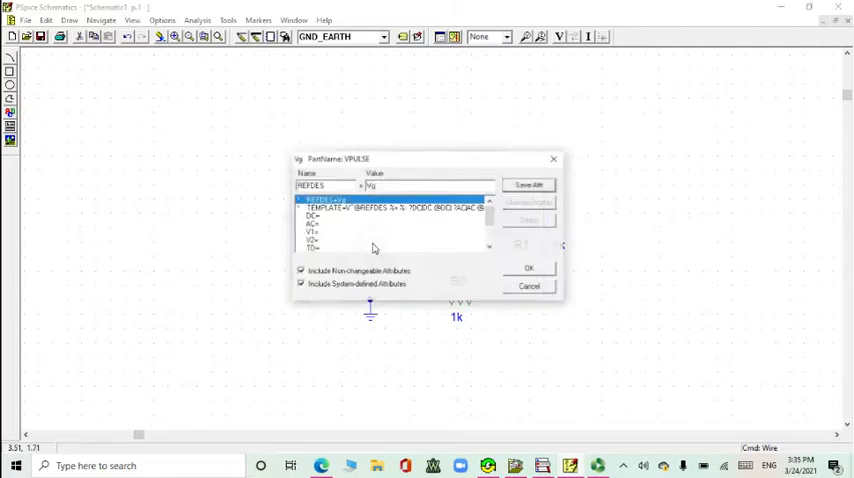
{"action": "left_click", "coordinate": [312, 216]}
{"action": "type", "text": "0"}
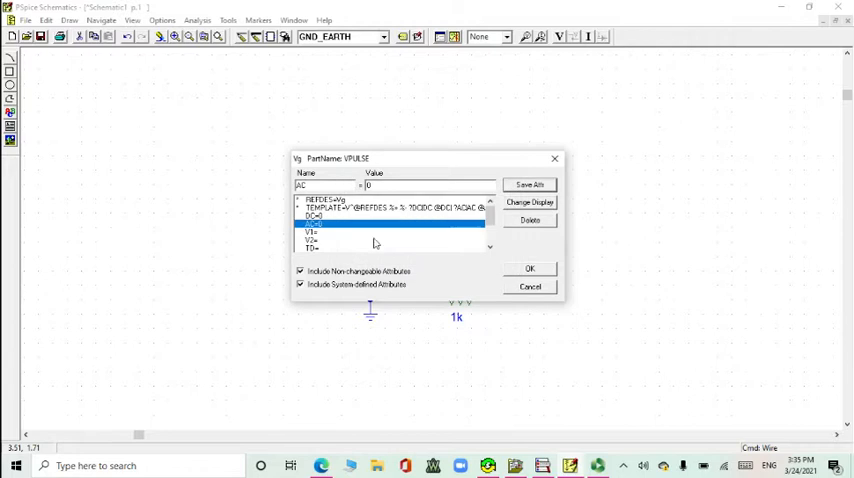
{"action": "left_click", "coordinate": [316, 232]}
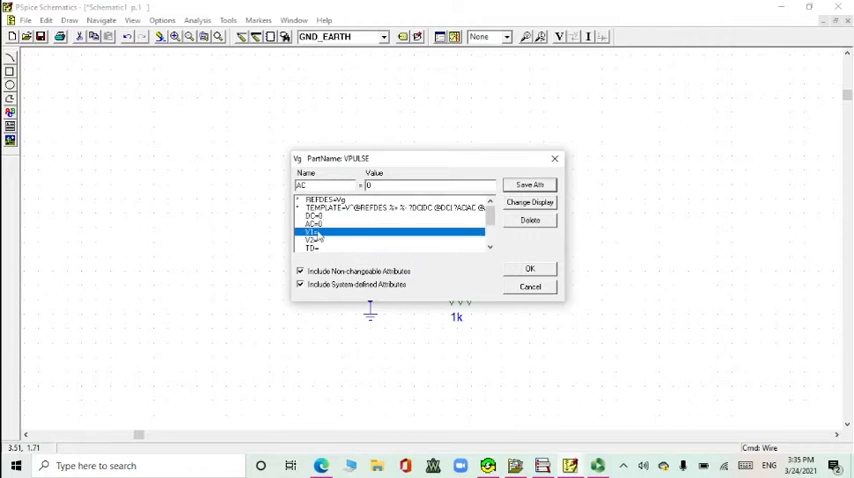
{"action": "left_click", "coordinate": [312, 232]}
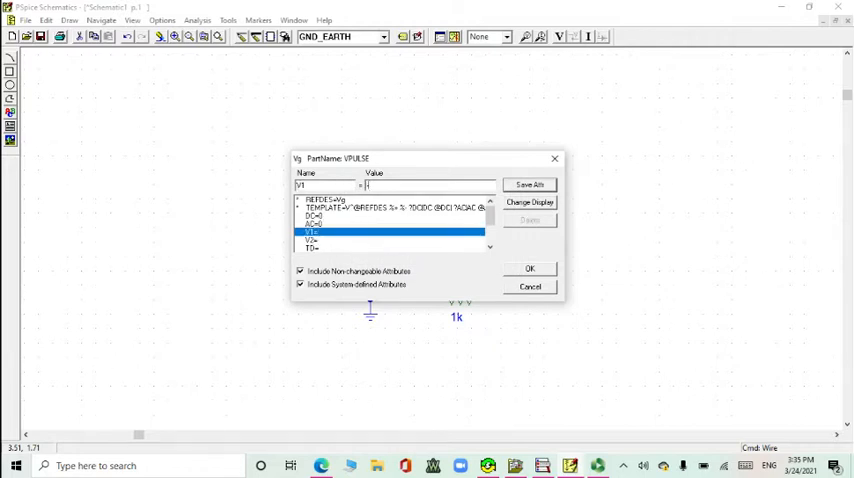
{"action": "type", "text": "-2"}
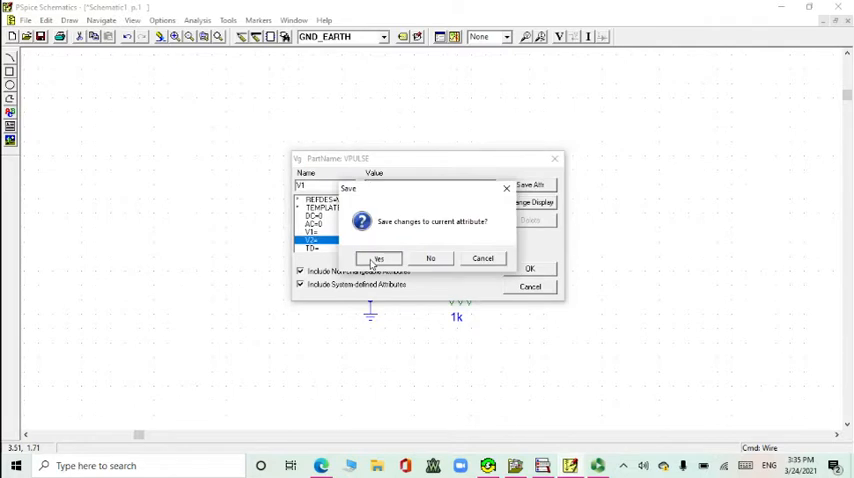
{"action": "left_click", "coordinate": [378, 258]}
{"action": "type", "text": "2"}
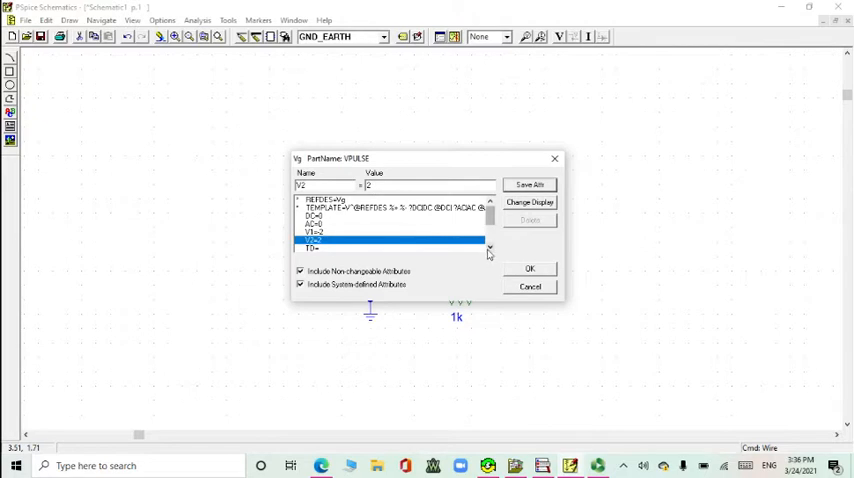
Save the V2 level, then enter the rise time TR and fall time TF values.
{"action": "left_click", "coordinate": [488, 248]}
{"action": "type", "text": "0"}
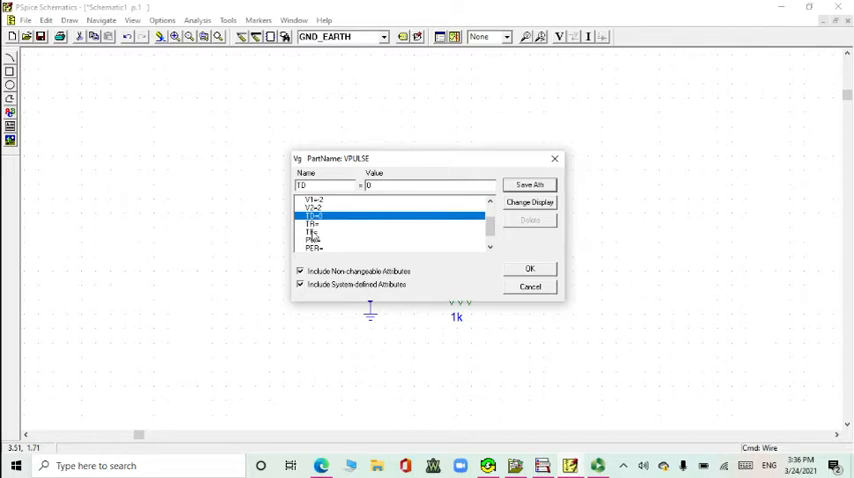
{"action": "left_click", "coordinate": [312, 222]}
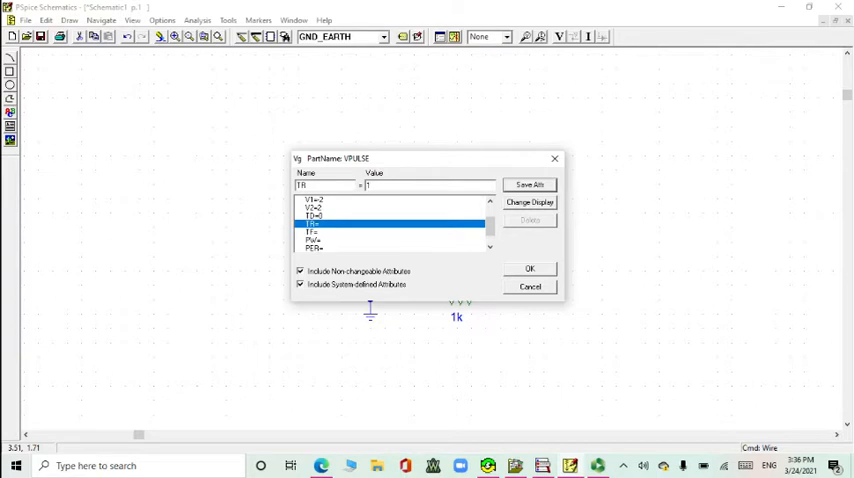
{"action": "type", "text": "p"}
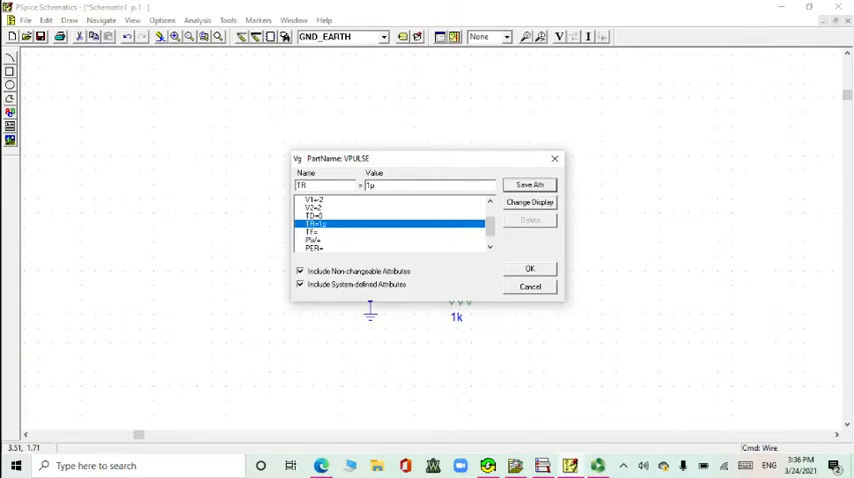
{"action": "left_click", "coordinate": [312, 232]}
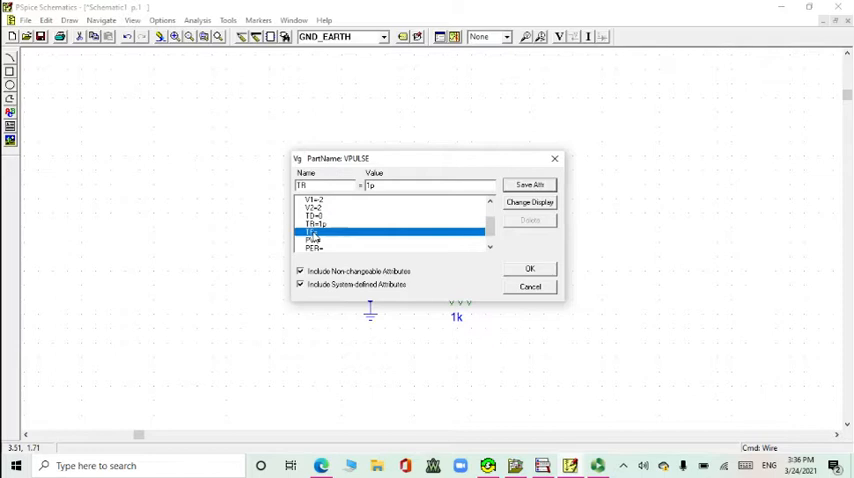
{"action": "left_click", "coordinate": [312, 232]}
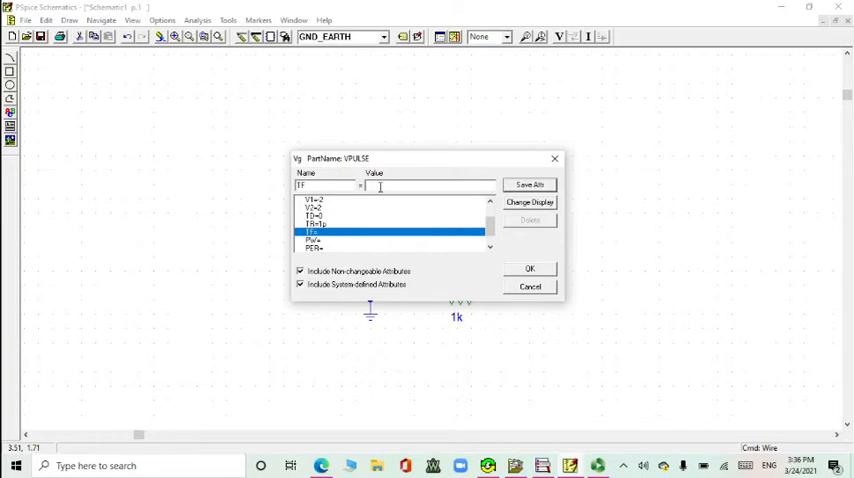
{"action": "type", "text": "1p"}
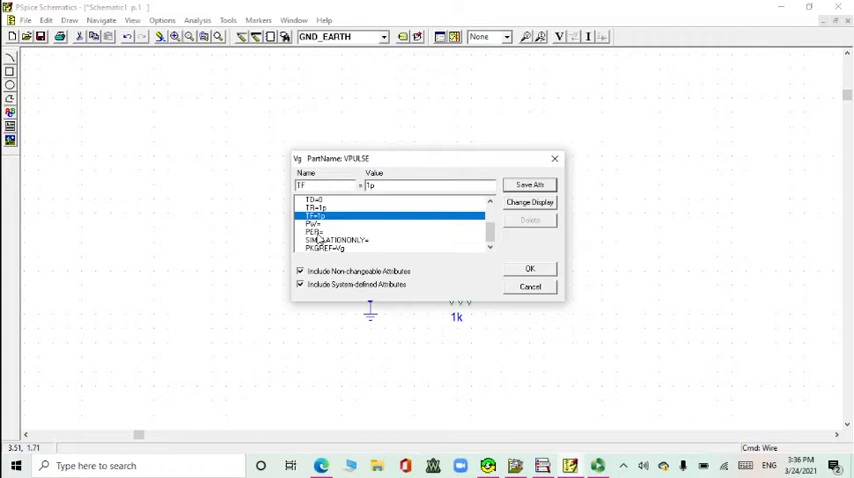
Set the period PER to 1n and the pulse width PW to 0.5m.
{"action": "left_click", "coordinate": [316, 224]}
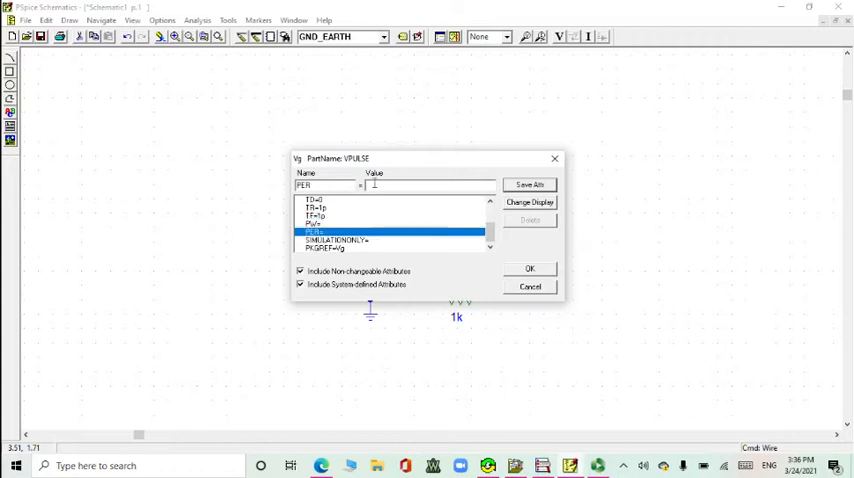
{"action": "type", "text": "1n"}
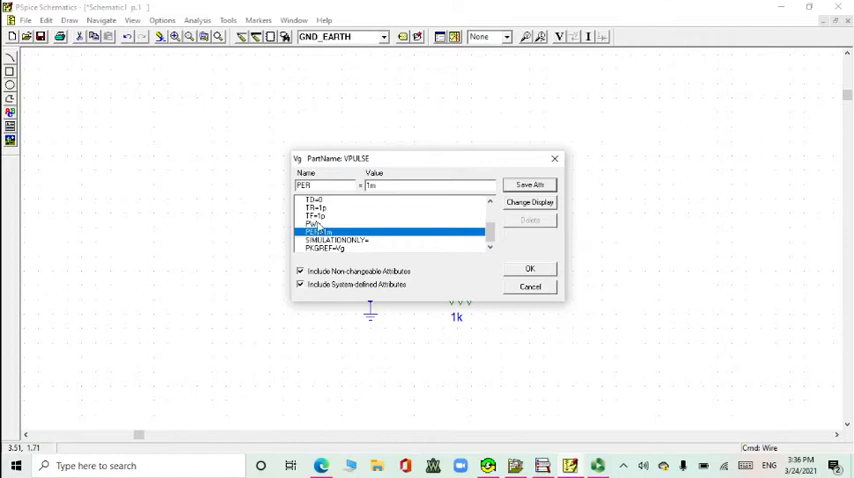
{"action": "left_click", "coordinate": [320, 226]}
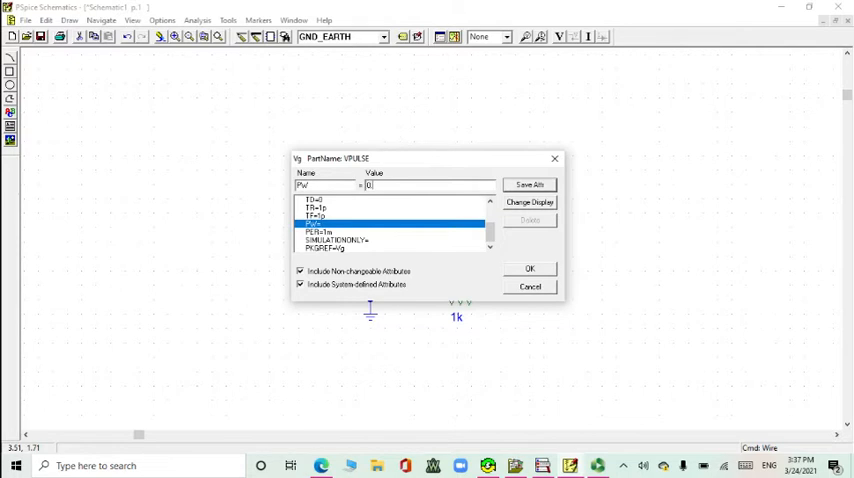
{"action": "type", "text": "0.5m"}
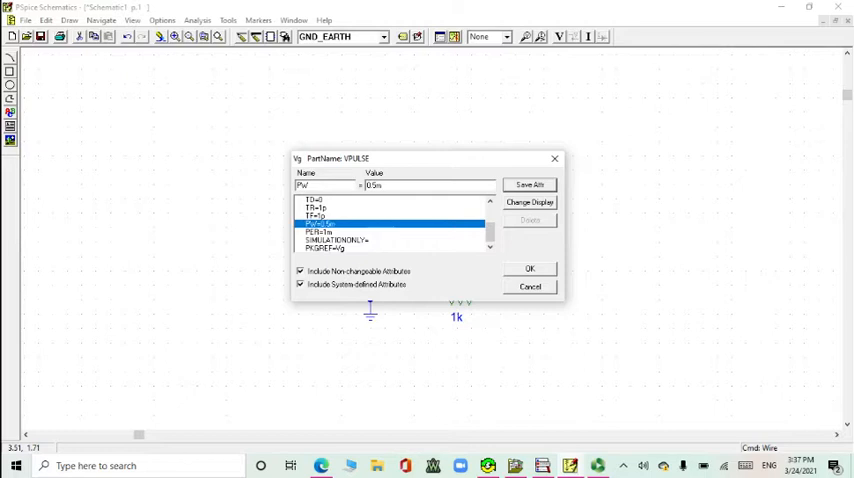
{"action": "left_click", "coordinate": [530, 268]}
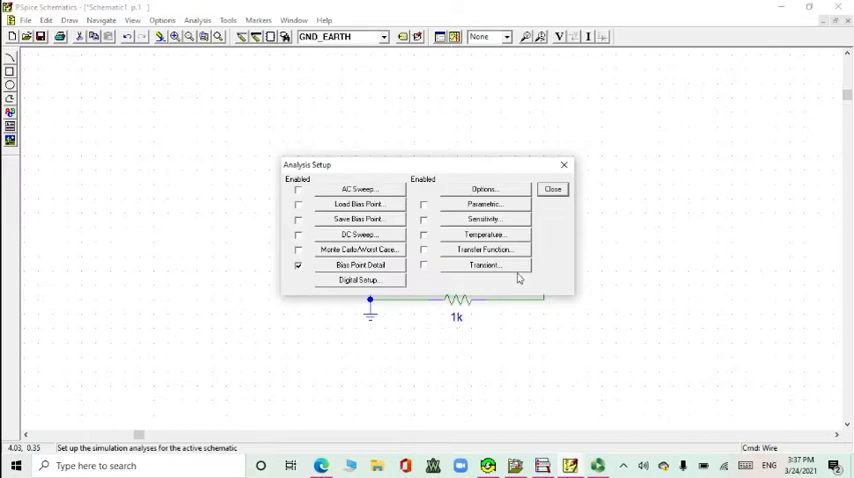
Enable Transient analysis with a millisecond print step and 3 ms final time.
{"action": "left_click", "coordinate": [484, 264]}
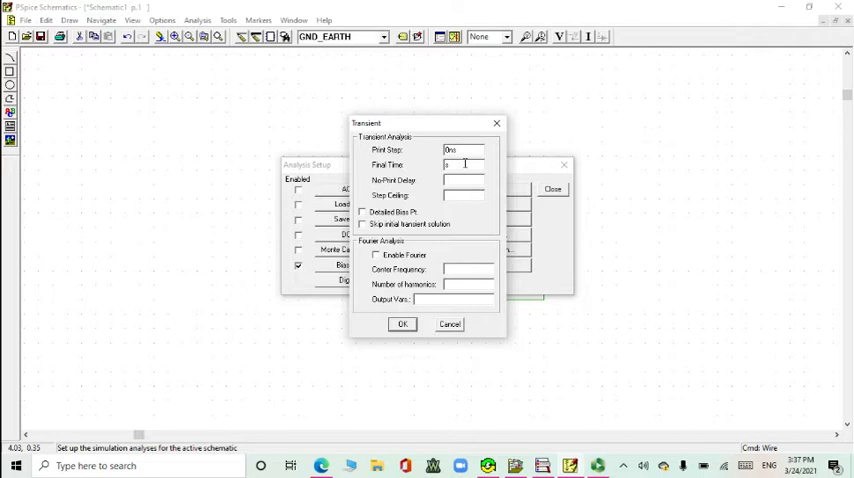
{"action": "type", "text": "3s"}
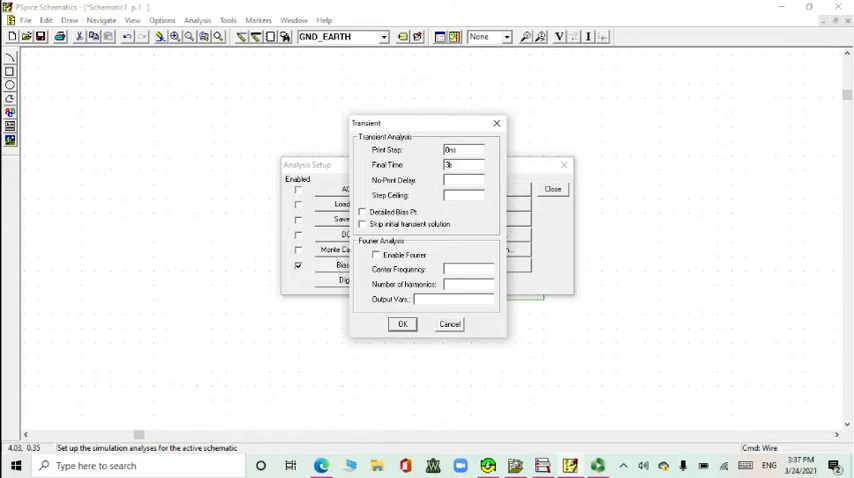
{"action": "type", "text": "ms"}
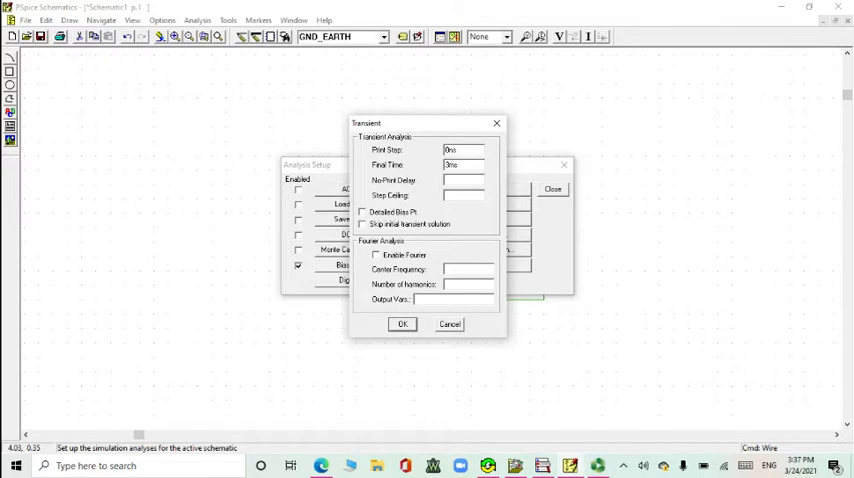
{"action": "left_click", "coordinate": [402, 324]}
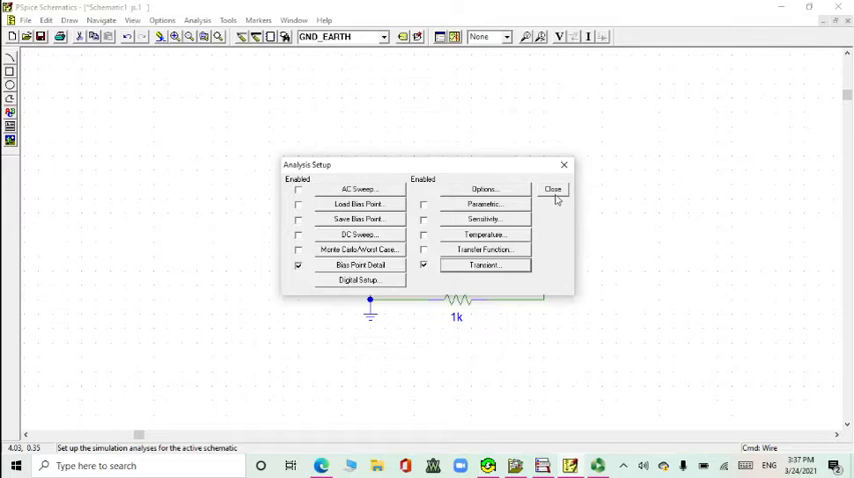
{"action": "left_click", "coordinate": [552, 188]}
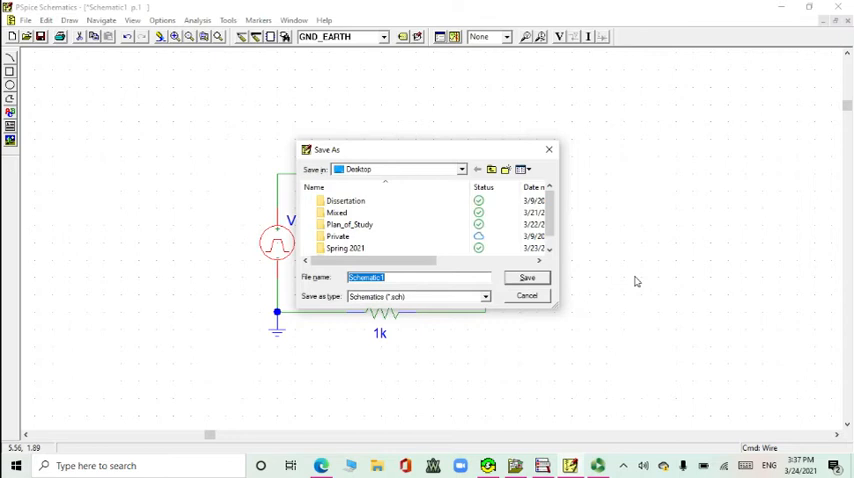
Save the schematic to the Desktop as 'Waveform Generator'.
{"action": "type", "text": "Wave"}
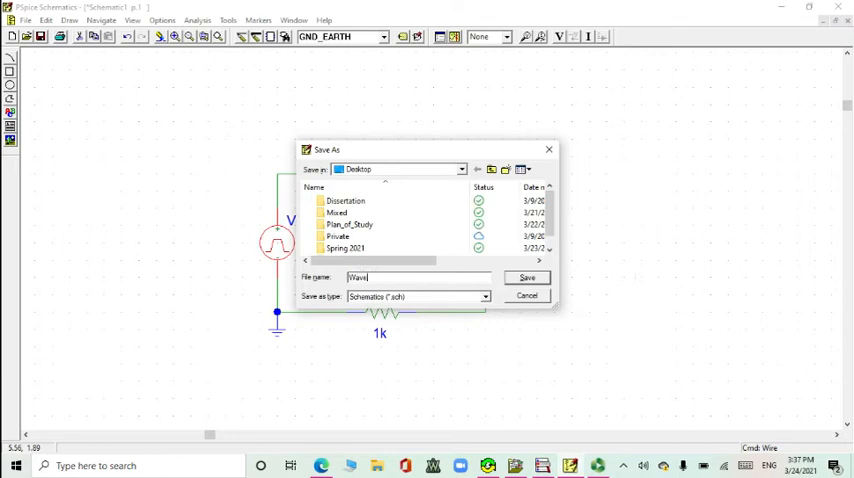
{"action": "type", "text": "form"}
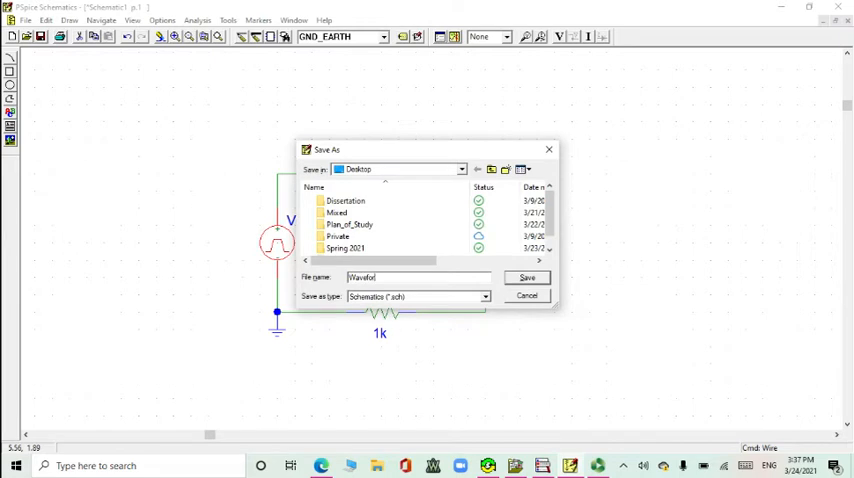
{"action": "type", "text": "Waveform Generator"}
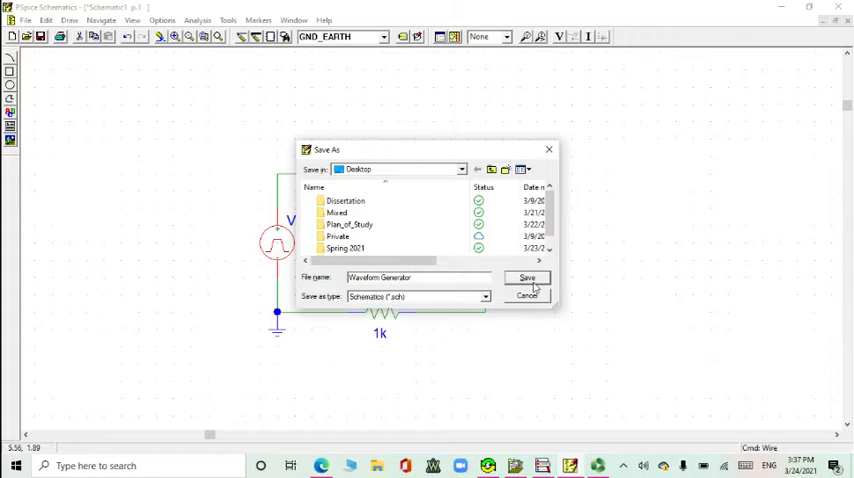
{"action": "left_click", "coordinate": [528, 276]}
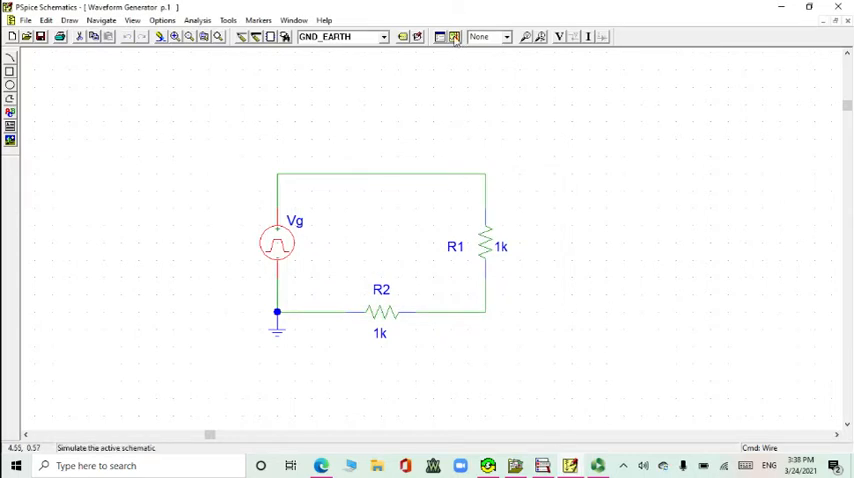
Simulate the circuit and plot V(Vg) as a ±2 V square wave over 3 ms.
{"action": "left_click", "coordinate": [456, 36]}
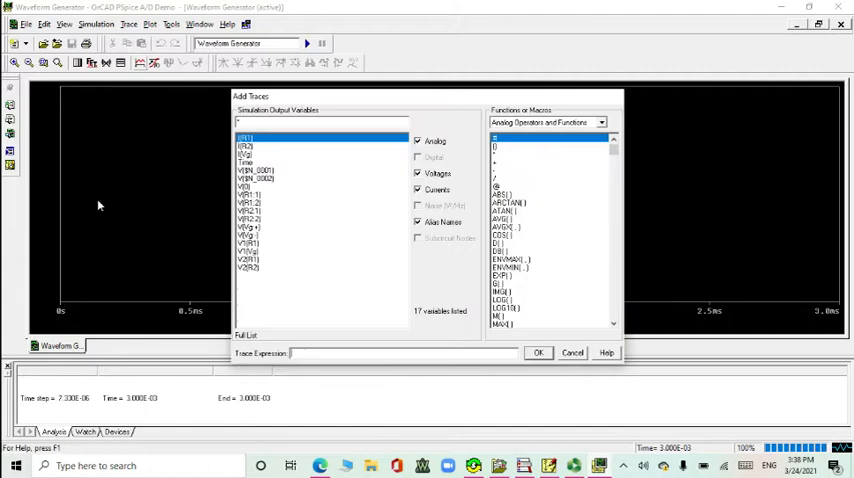
{"action": "mouse_move", "coordinate": [258, 232]}
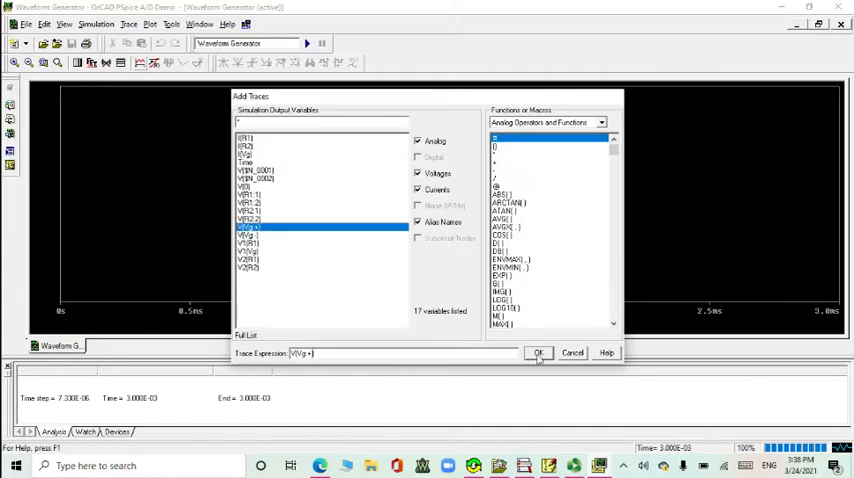
{"action": "left_click", "coordinate": [538, 352]}
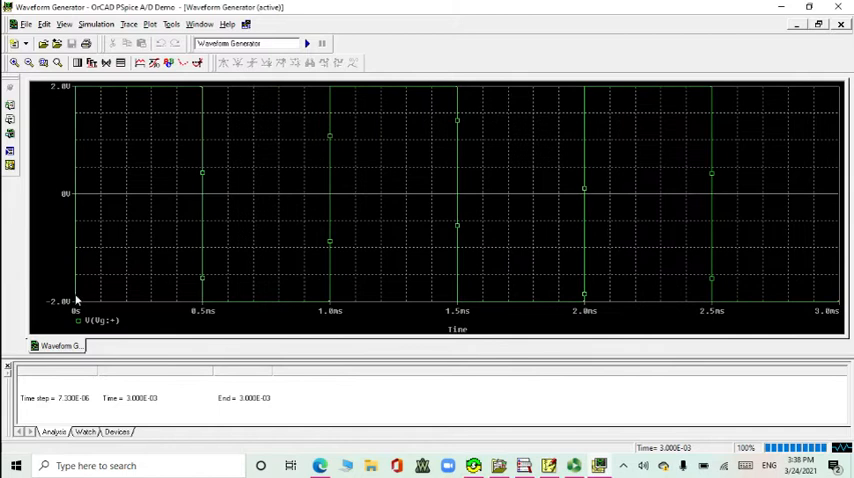
{"action": "mouse_move", "coordinate": [76, 116]}
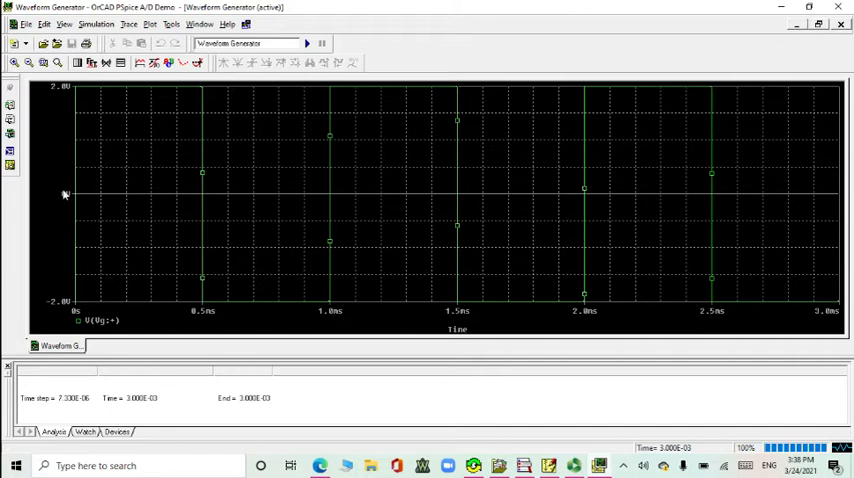
{"action": "mouse_move", "coordinate": [76, 292]}
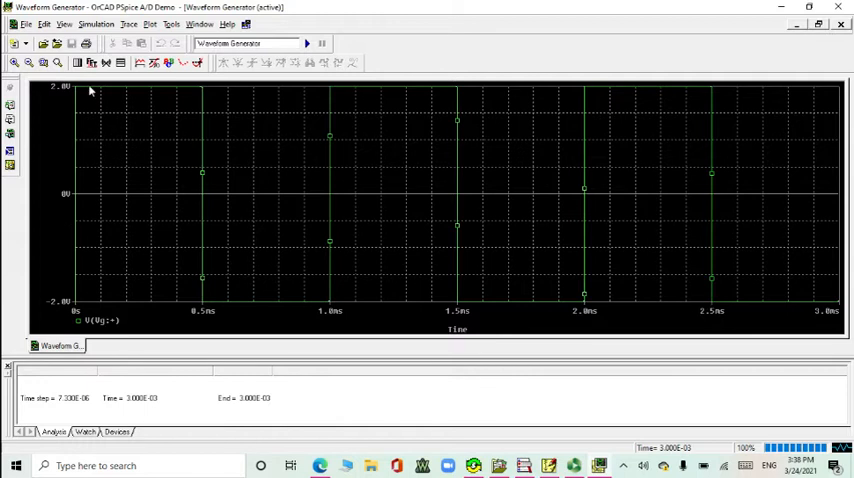
{"action": "mouse_move", "coordinate": [304, 324]}
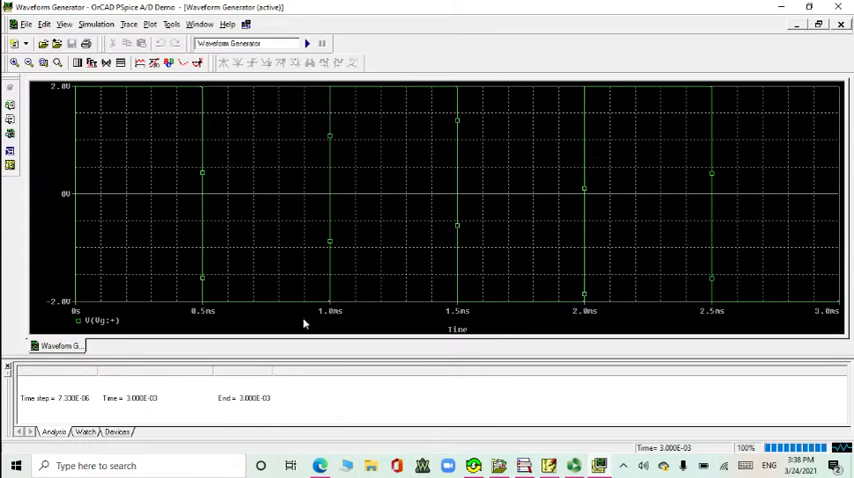
{"action": "mouse_move", "coordinate": [336, 316]}
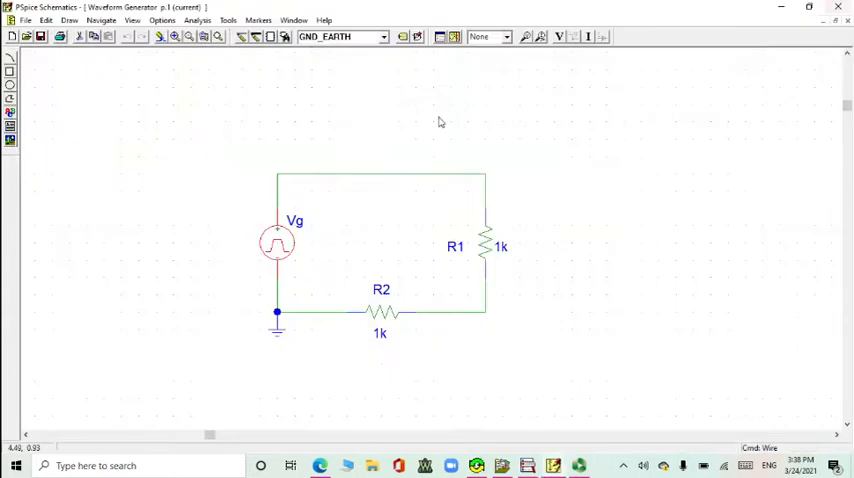
Set the Vg source delay TD to 0 and rise time TR to 0.5m.
{"action": "double_click", "coordinate": [276, 242]}
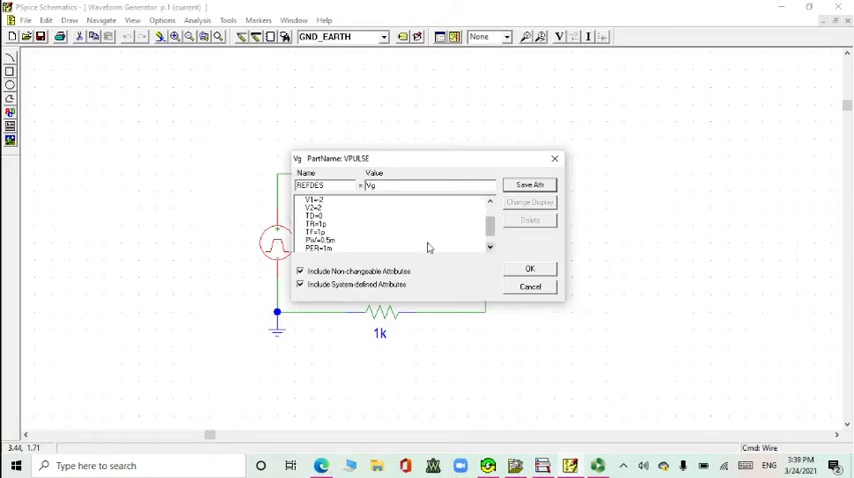
{"action": "left_click", "coordinate": [316, 224]}
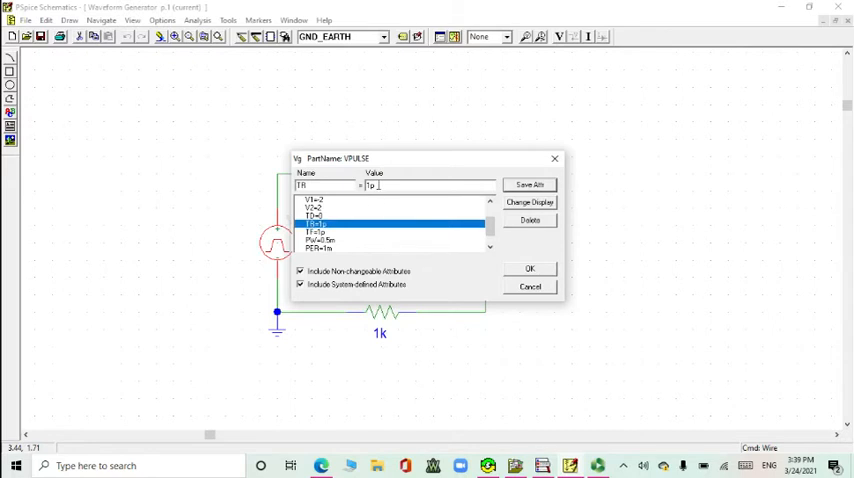
{"action": "type", "text": "0"}
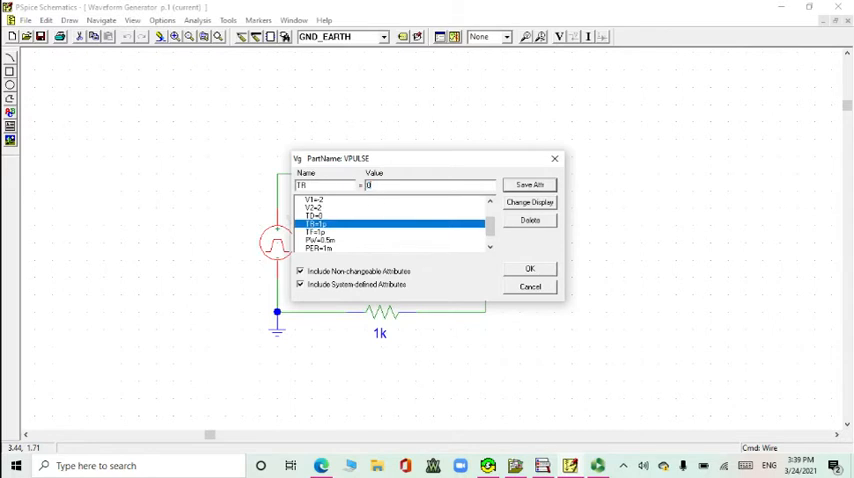
{"action": "type", "text": "0.5m"}
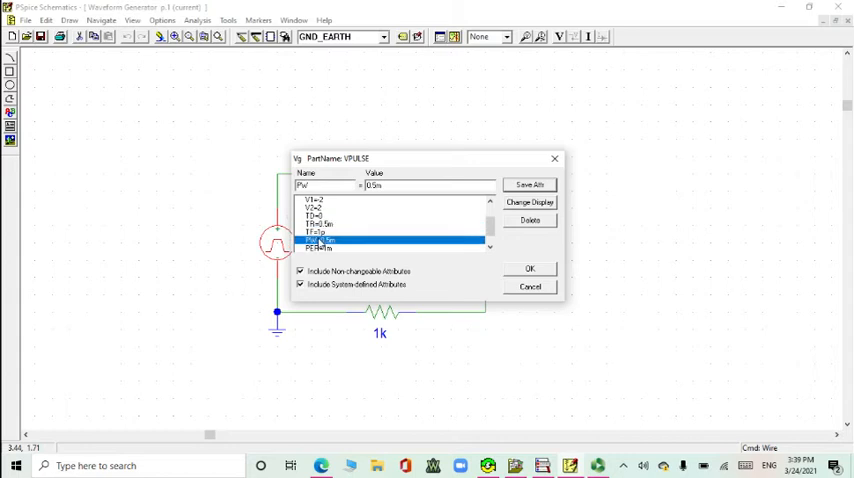
Set fall time TF to 0.5m and period PER to 1m, and apply the settings.
{"action": "left_click", "coordinate": [320, 232]}
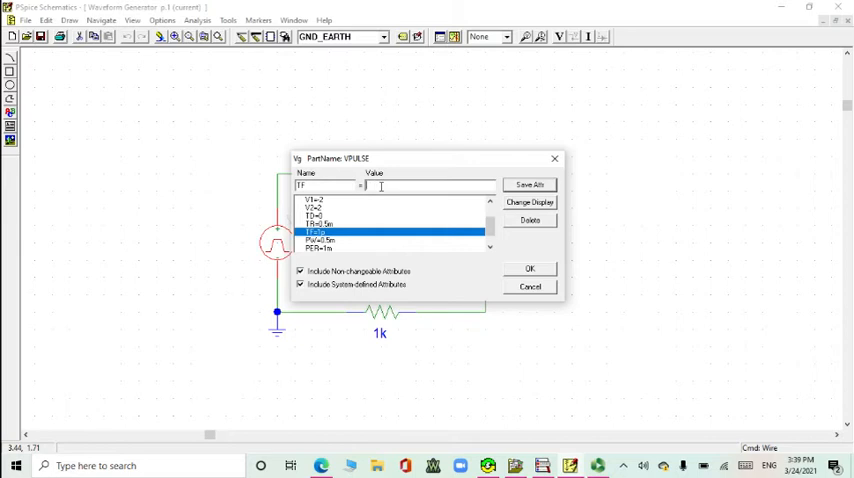
{"action": "type", "text": "0.5m"}
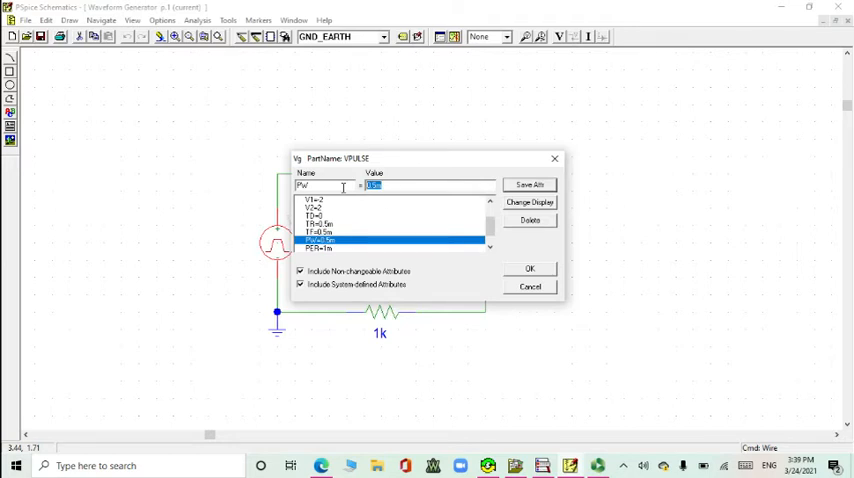
{"action": "type", "text": "1m"}
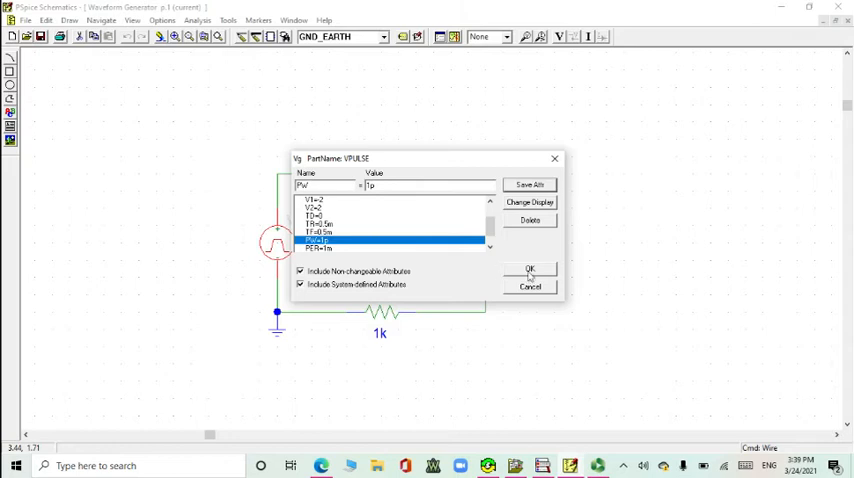
{"action": "left_click", "coordinate": [530, 270]}
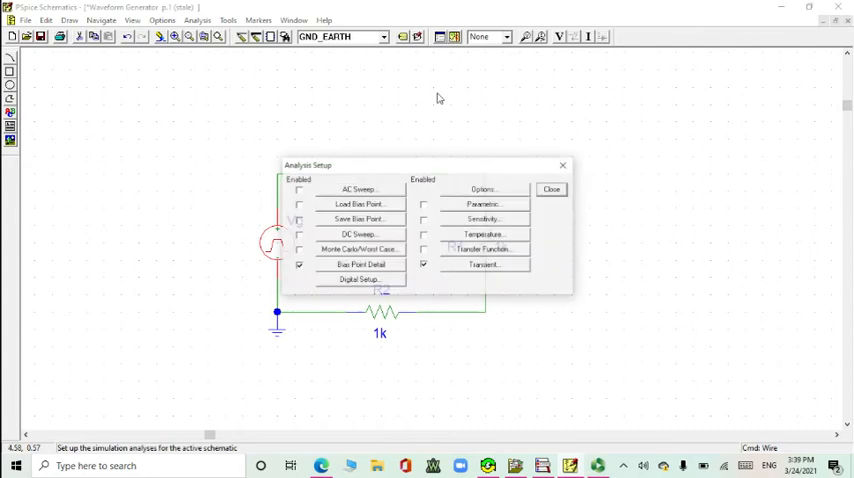
{"action": "left_click", "coordinate": [482, 264]}
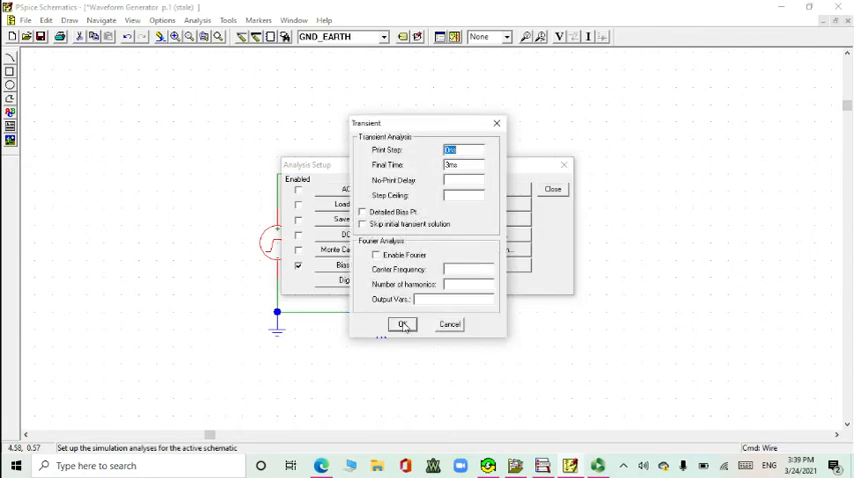
{"action": "left_click", "coordinate": [402, 324]}
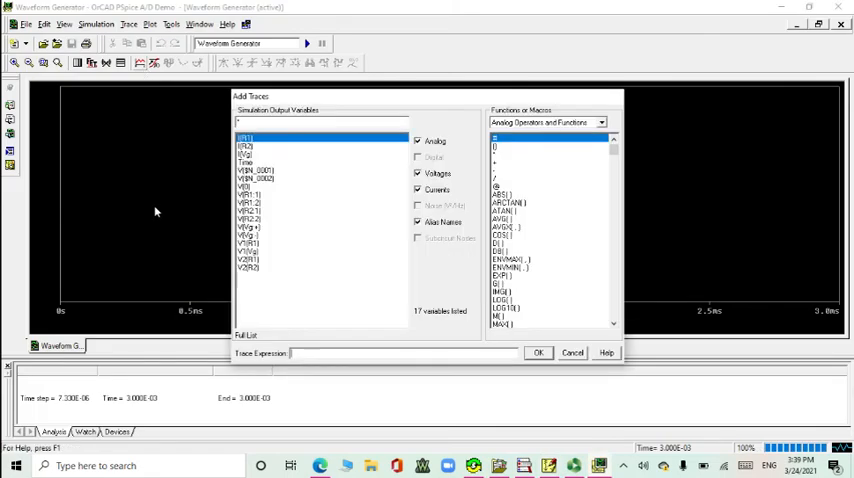
Plot the V(Vg) trace, now a ±2 V triangular wave with 1 ms period.
{"action": "left_click", "coordinate": [248, 228]}
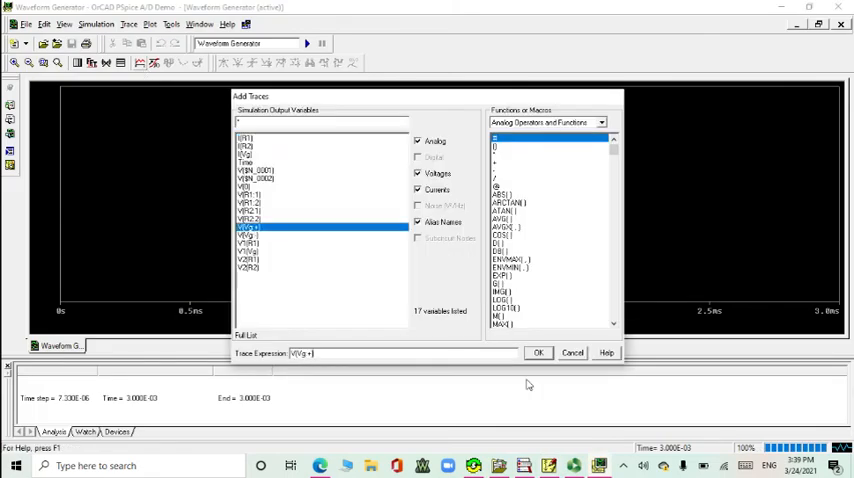
{"action": "left_click", "coordinate": [538, 352]}
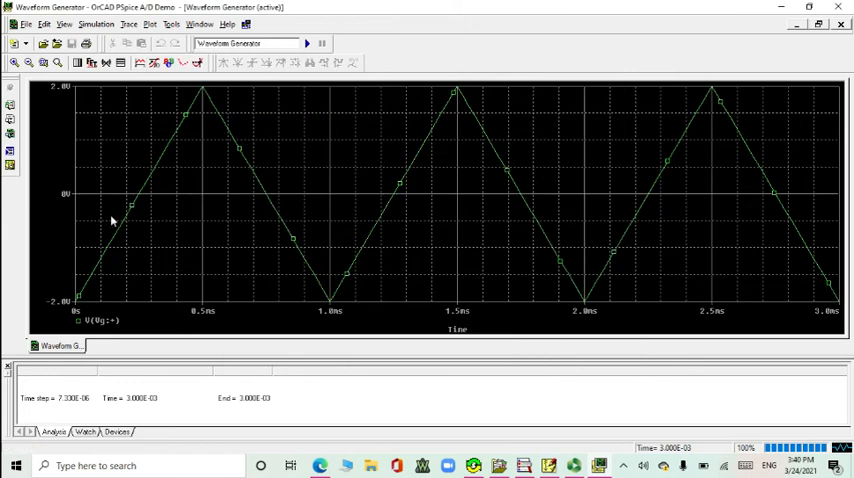
{"action": "mouse_move", "coordinate": [68, 306]}
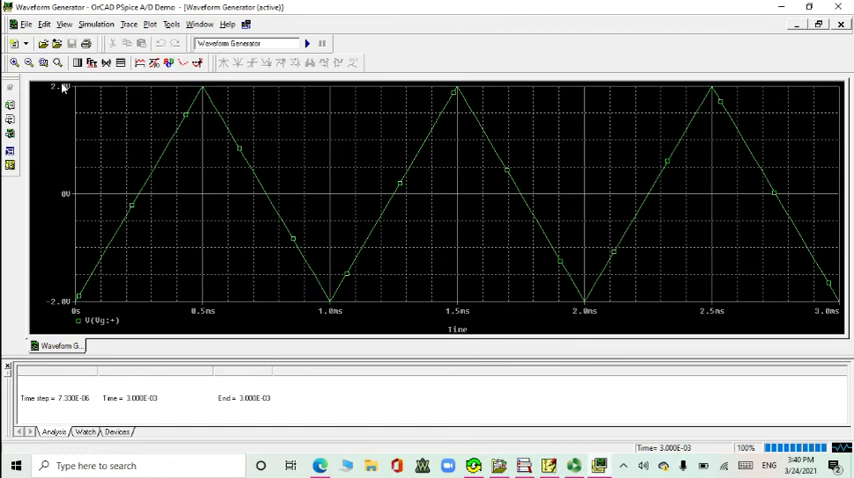
{"action": "mouse_move", "coordinate": [328, 308]}
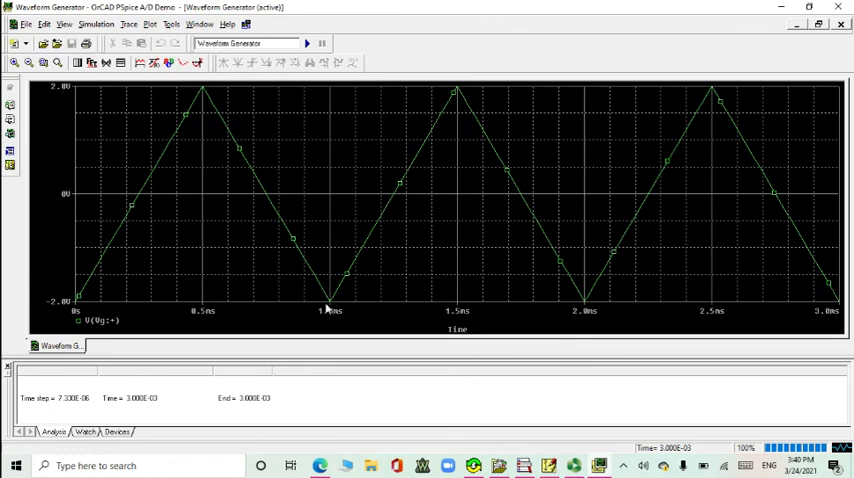